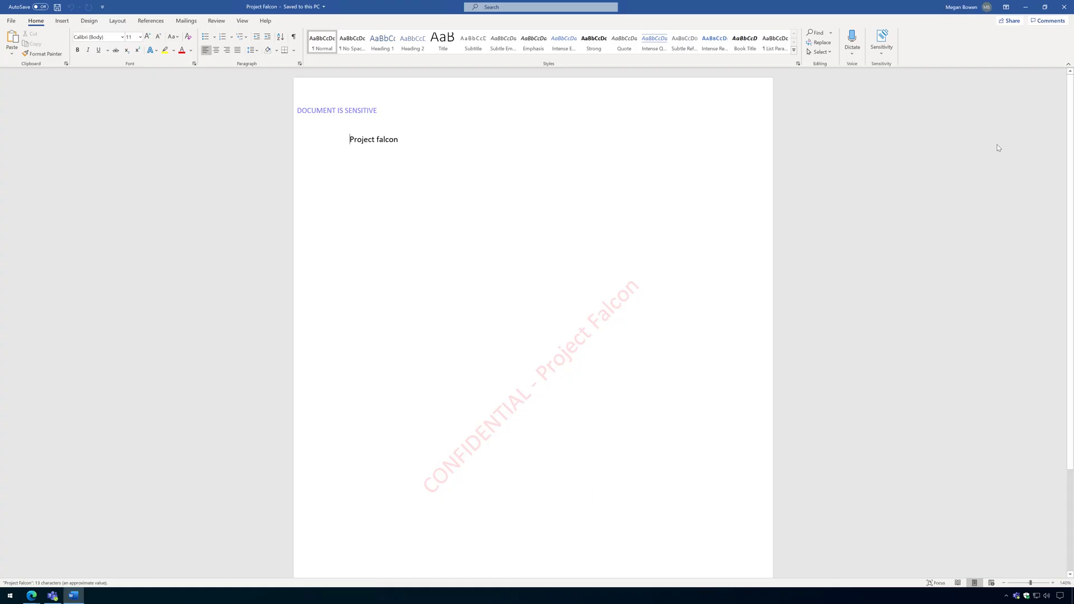
mouse_move(588, 191)
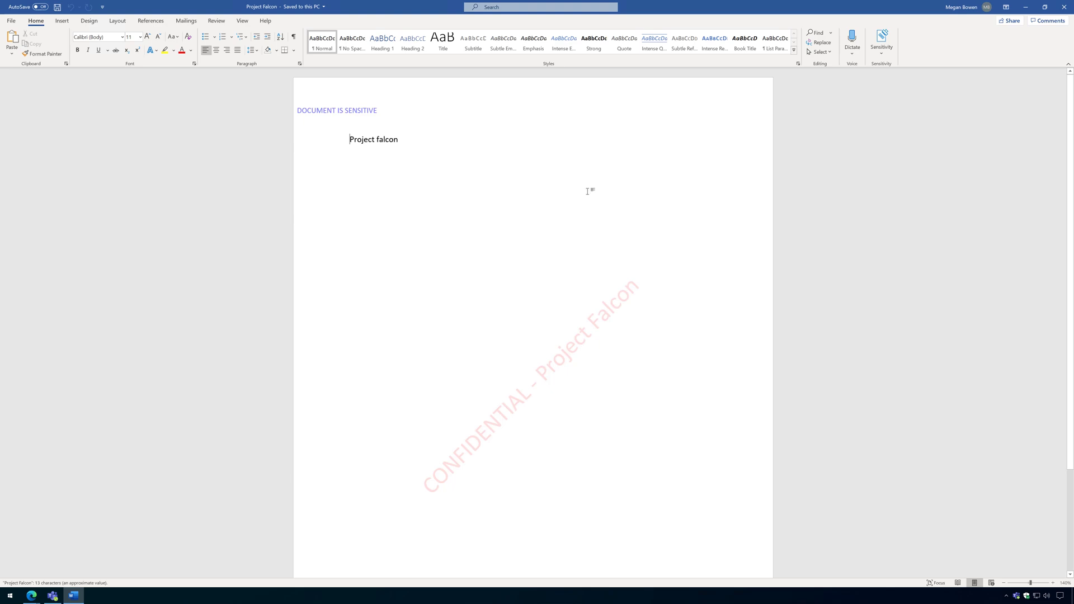
Check the Word Sensitivity menu shows Highly Confidential > Project - Falcon applied
left_click(882, 41)
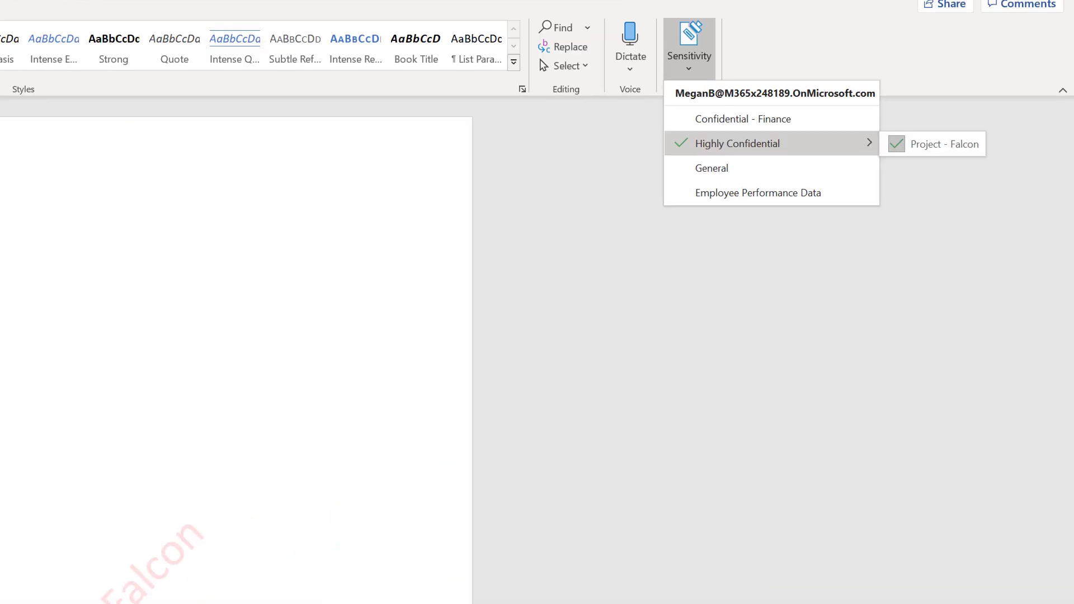
left_click(933, 144)
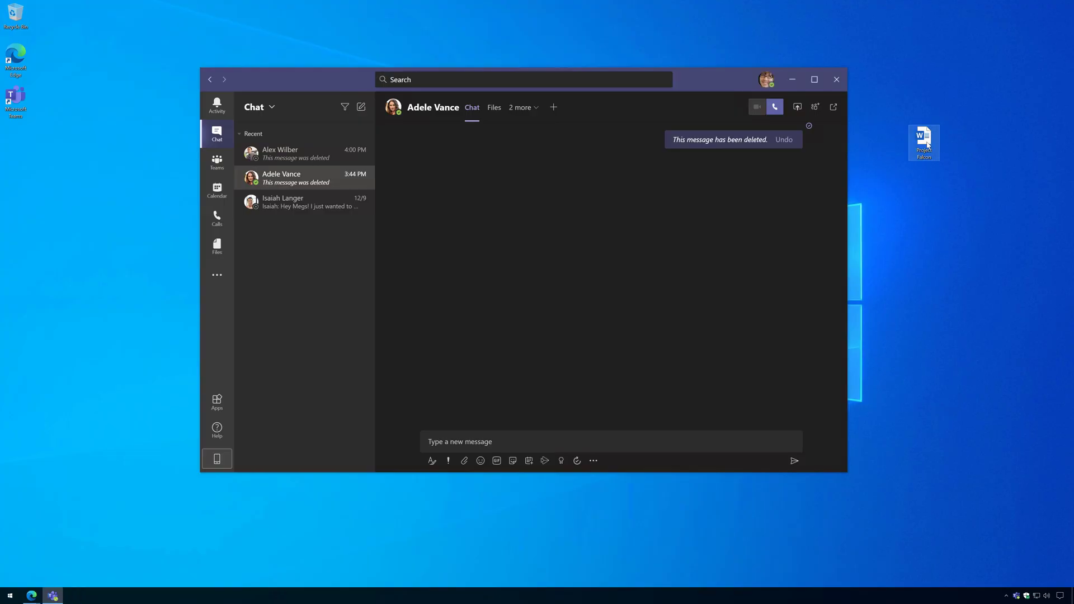
Attach Project Falcon.docx to the Adele Vance chat and send it
left_click_drag(924, 142, 543, 429)
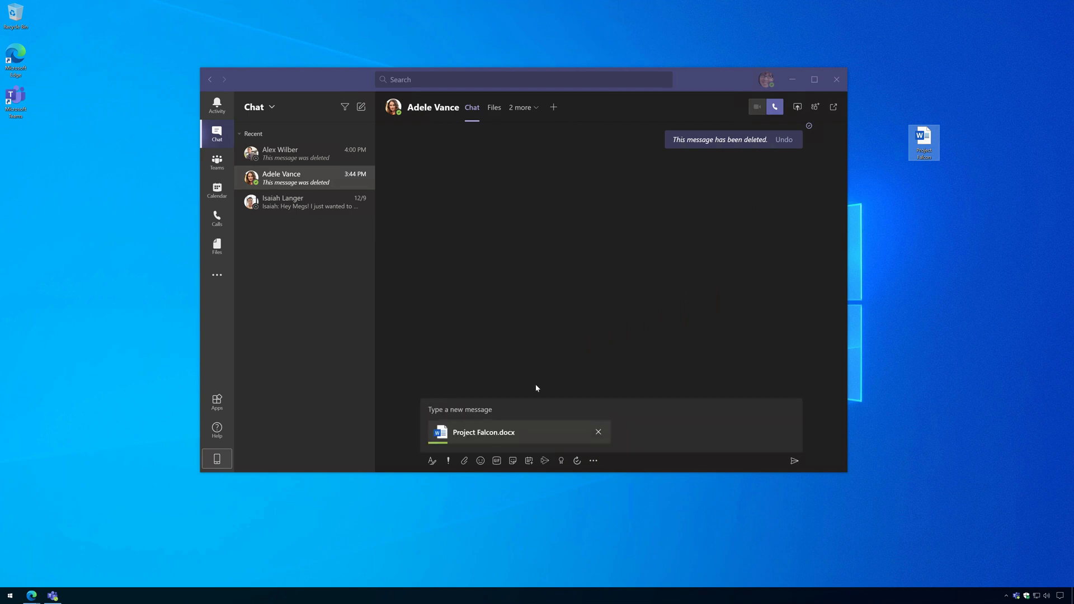
mouse_move(794, 460)
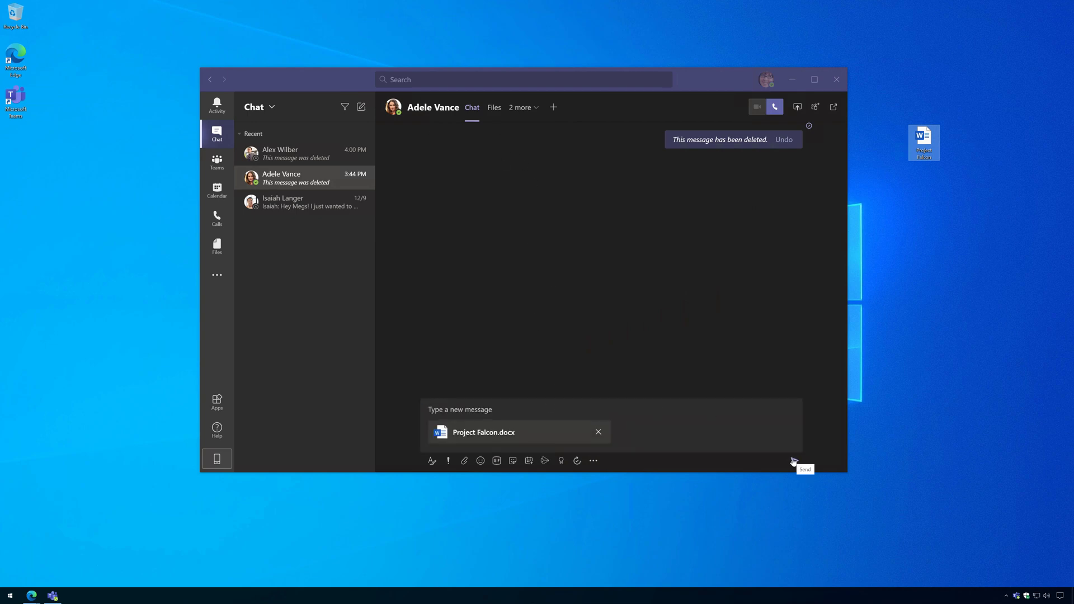
left_click(794, 461)
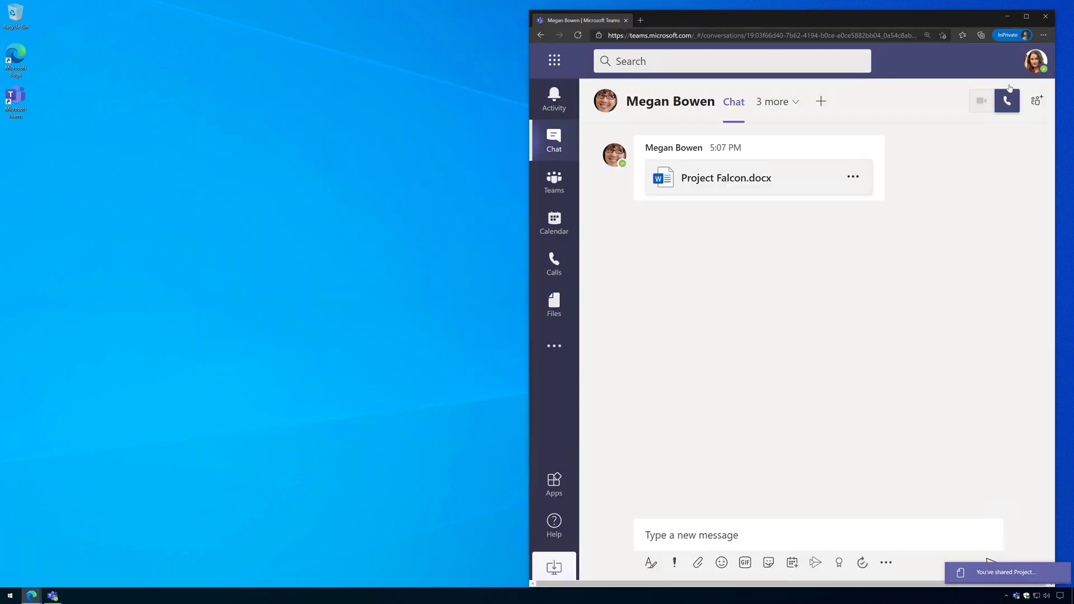
Glance at the profile status options, then open the shared Project Falcon.docx attachment
left_click(1035, 60)
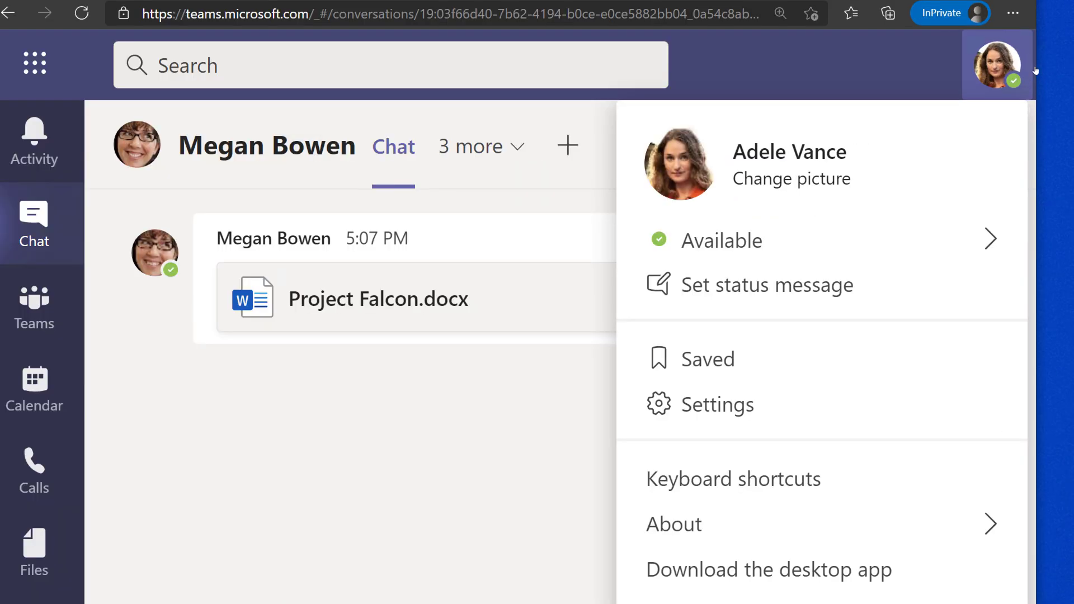
left_click(898, 149)
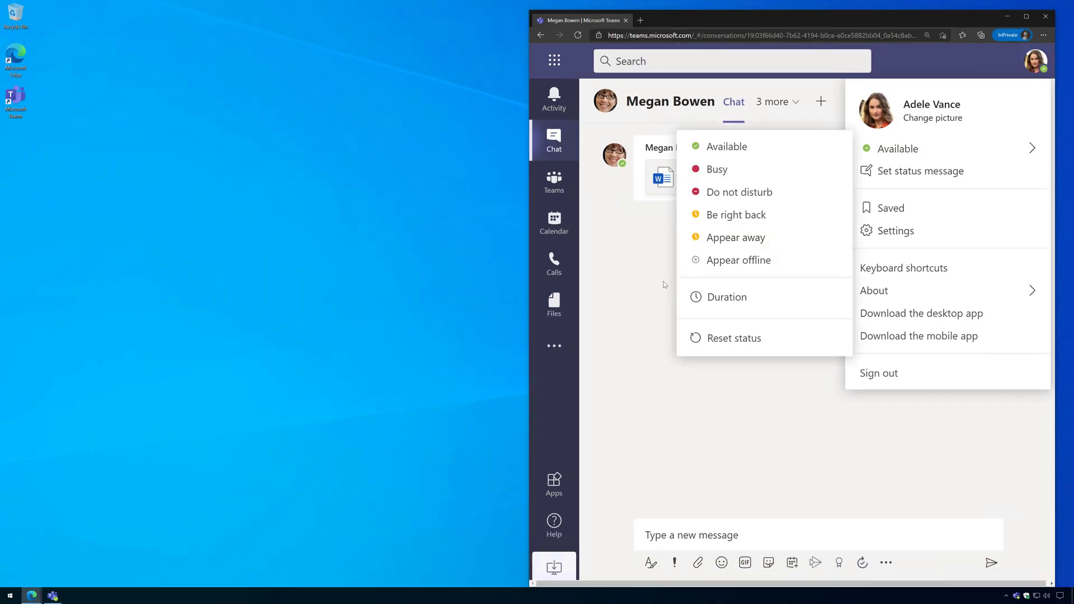
left_click(663, 284)
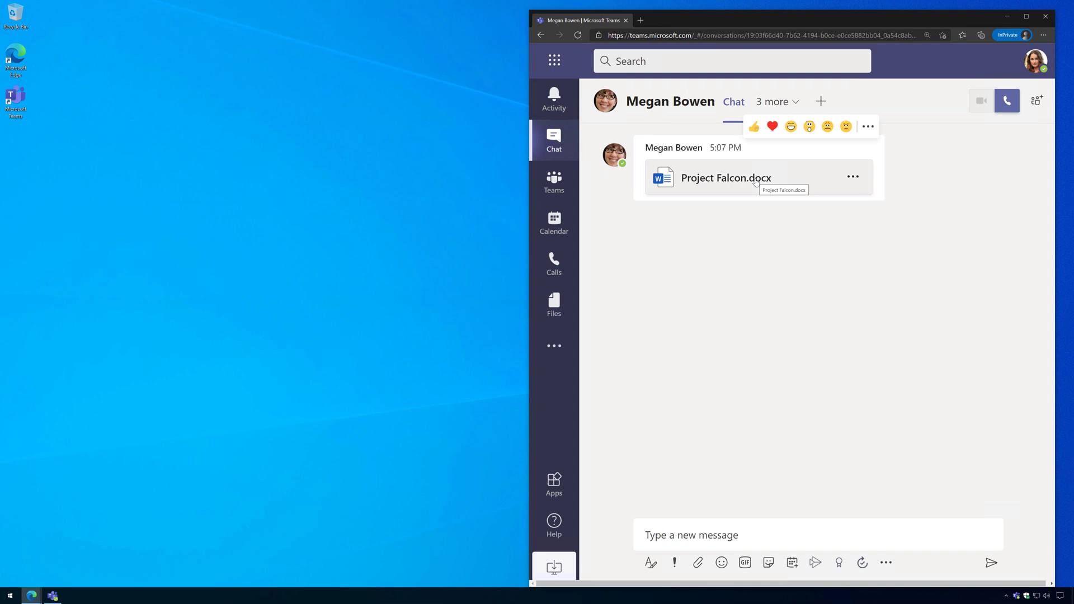
left_click(727, 178)
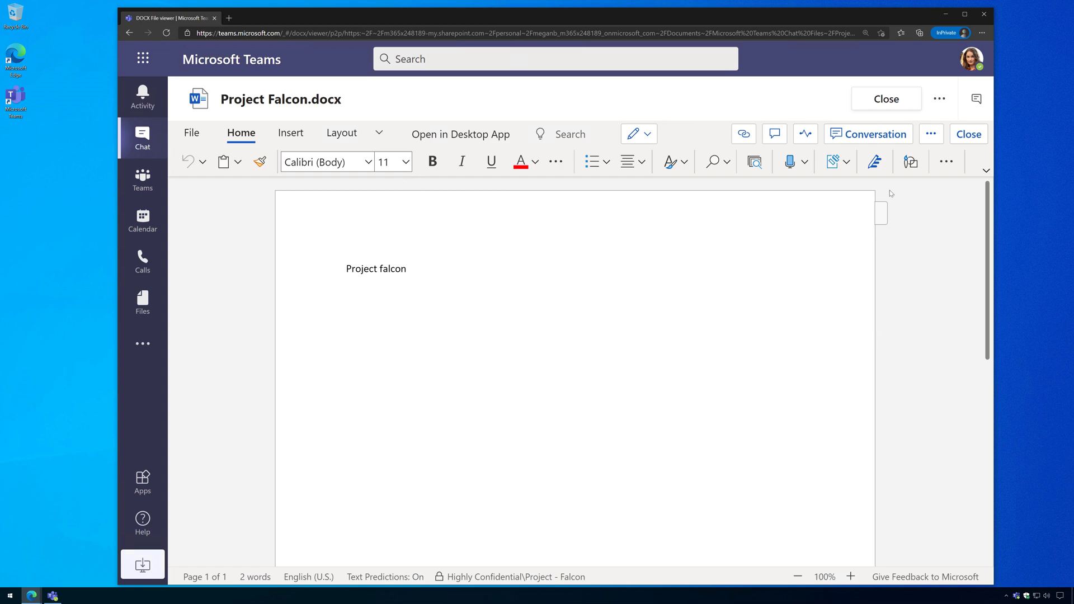
Verify the Highly Confidential label in the viewer, then switch to the Information protection tab
left_click(834, 162)
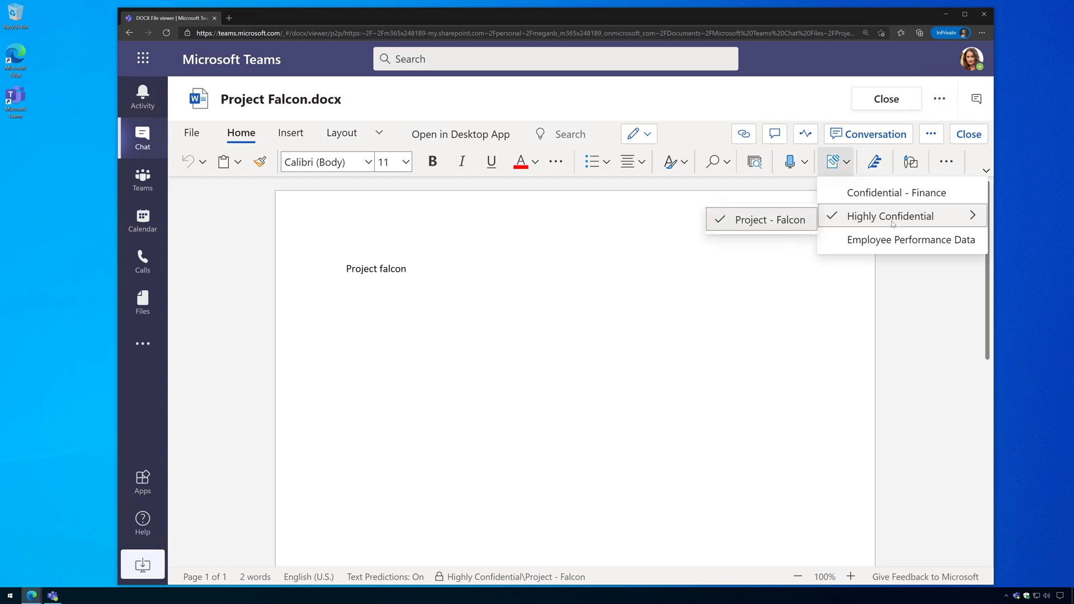
mouse_move(779, 228)
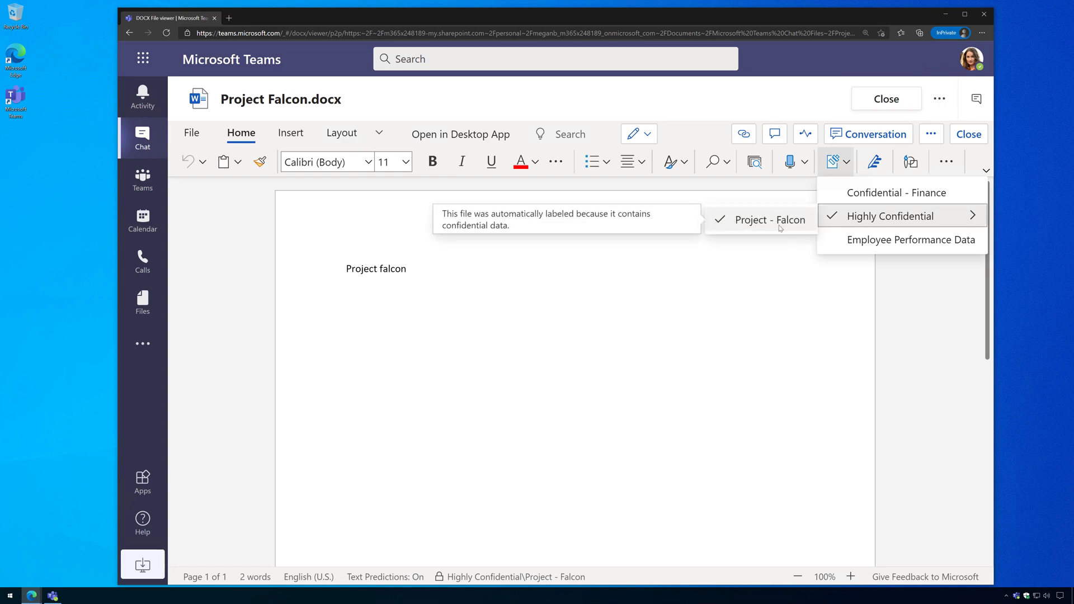
mouse_move(264, 203)
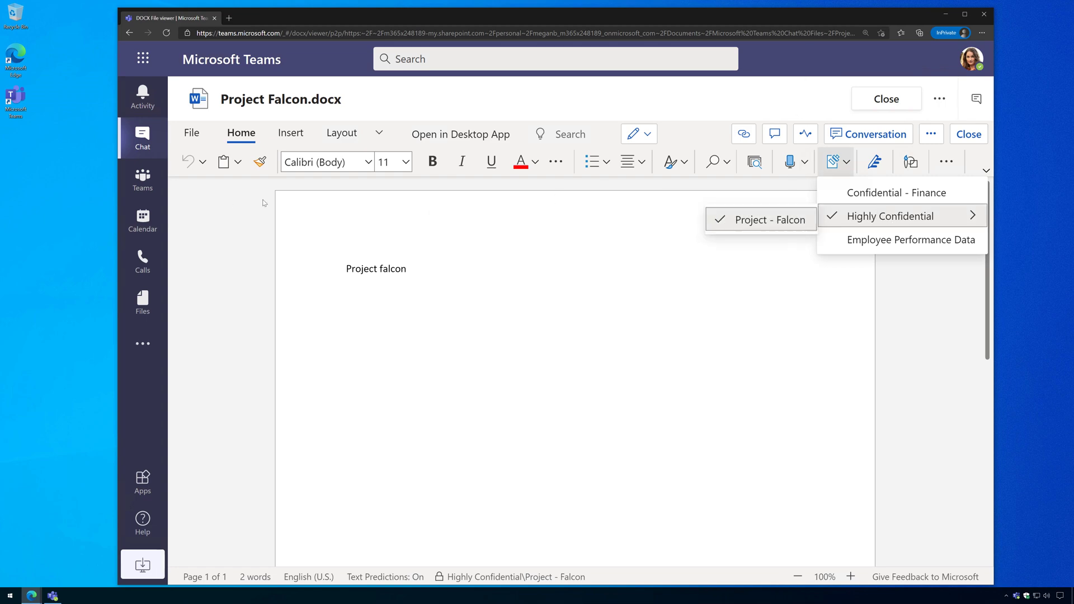
left_click(826, 326)
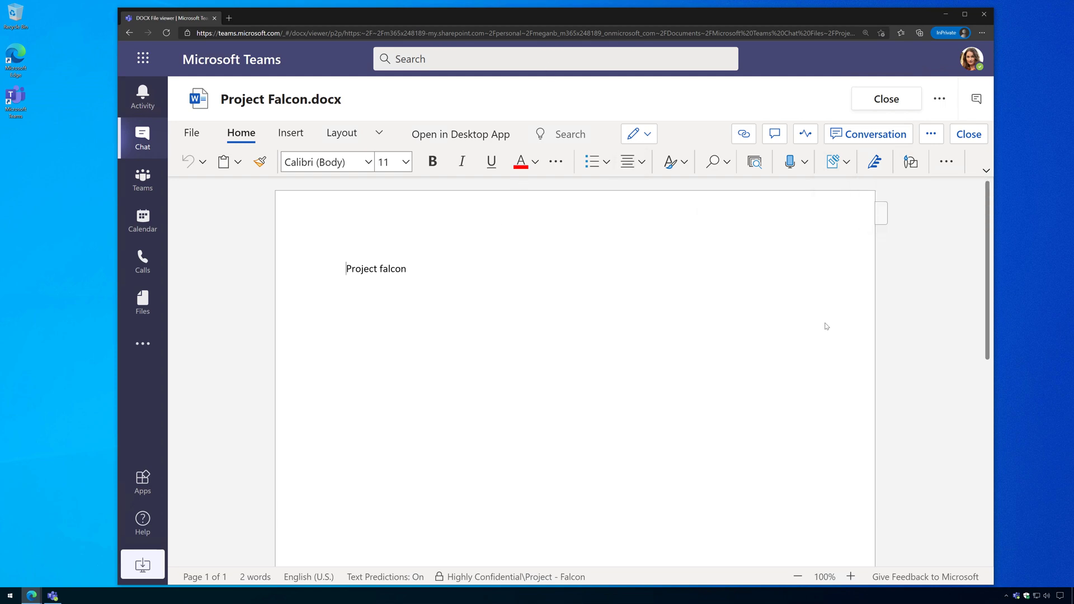
mouse_move(885, 324)
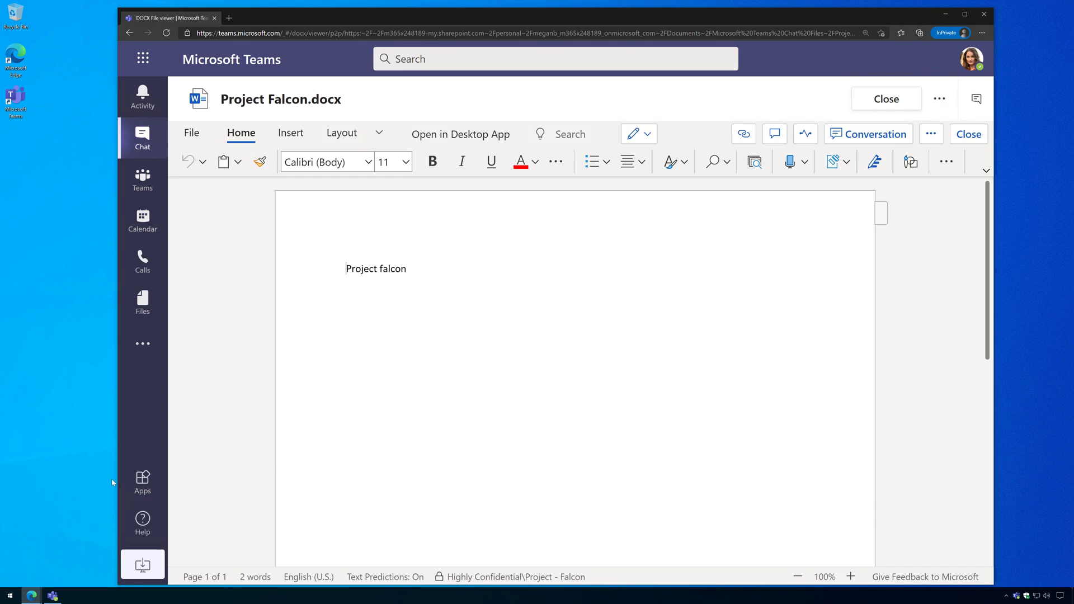
mouse_move(112, 485)
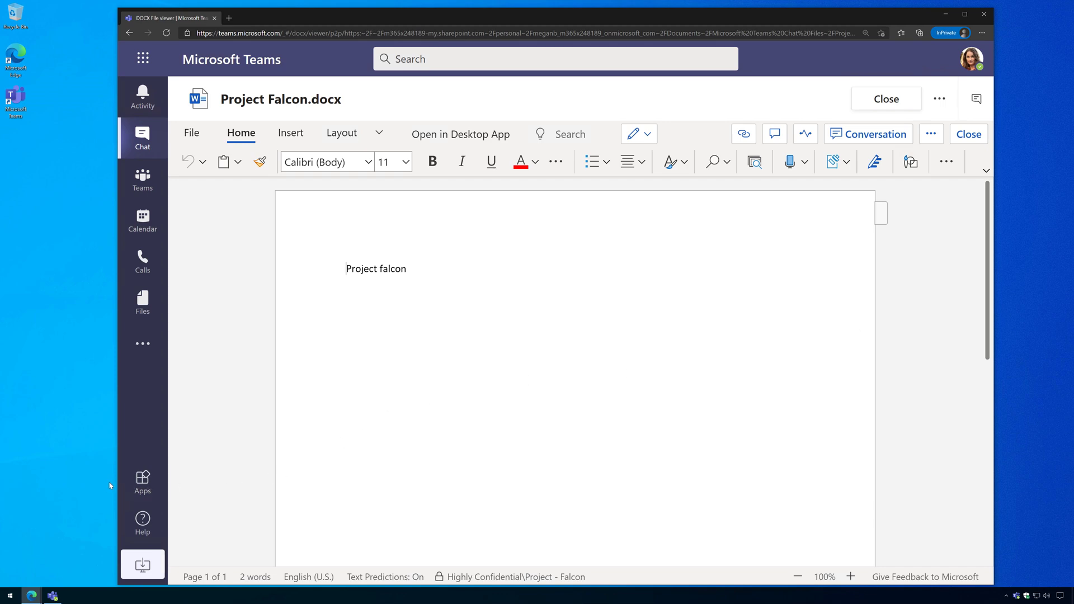
mouse_move(767, 200)
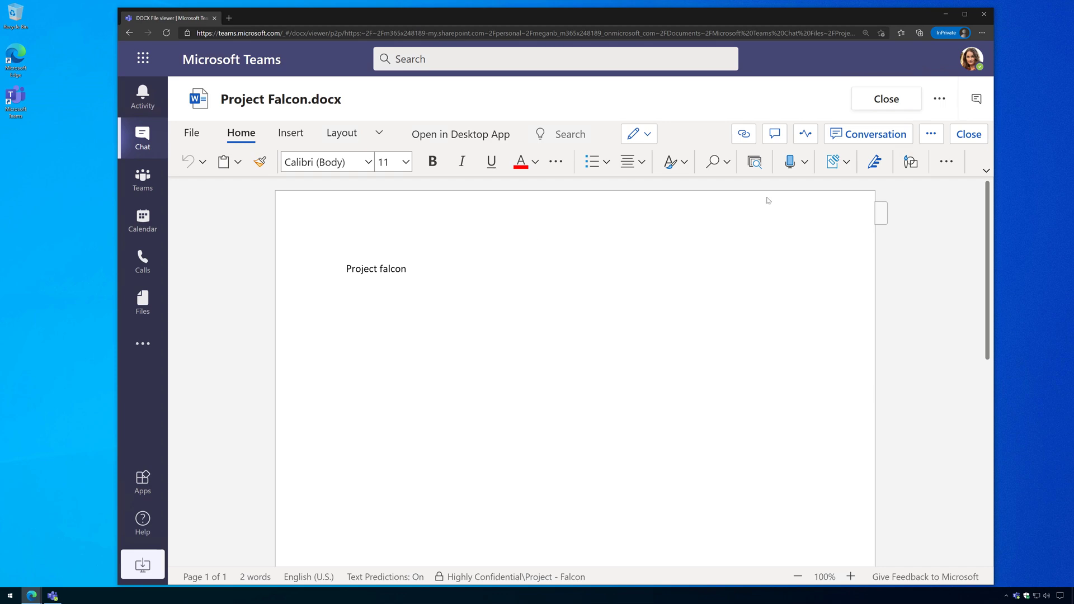
mouse_move(210, 437)
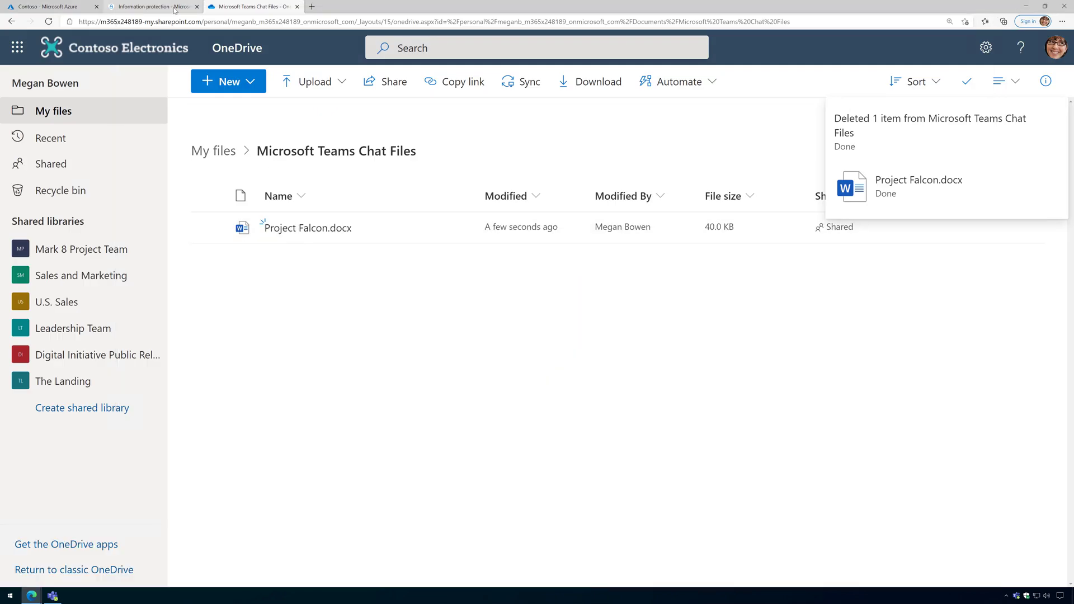
left_click(153, 6)
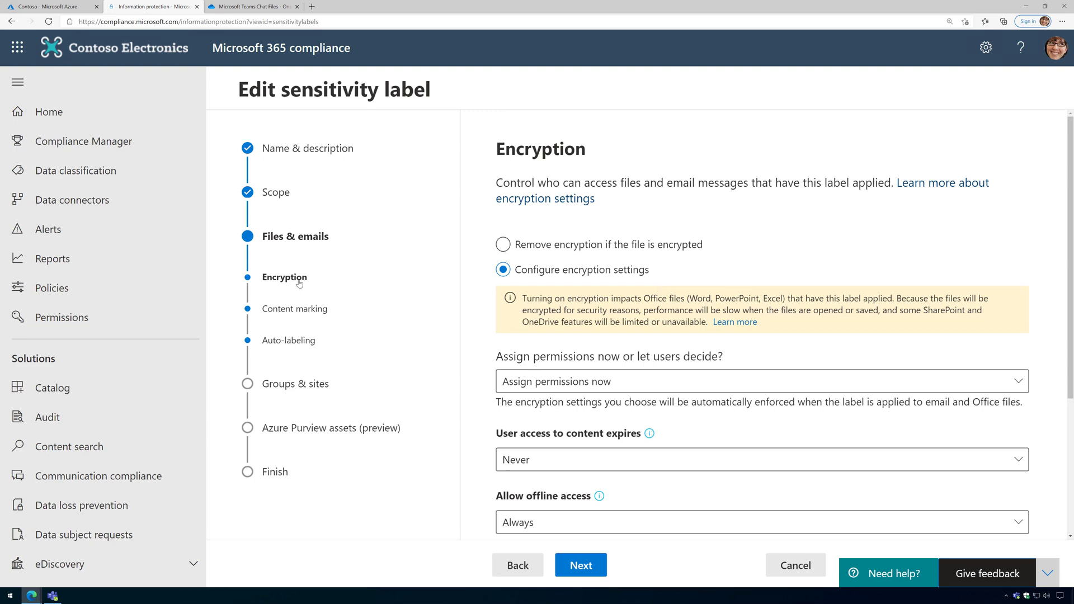
Scroll the Encryption settings to show AdeleV and MeganB assigned as Co-Owners
scroll("down", 3)
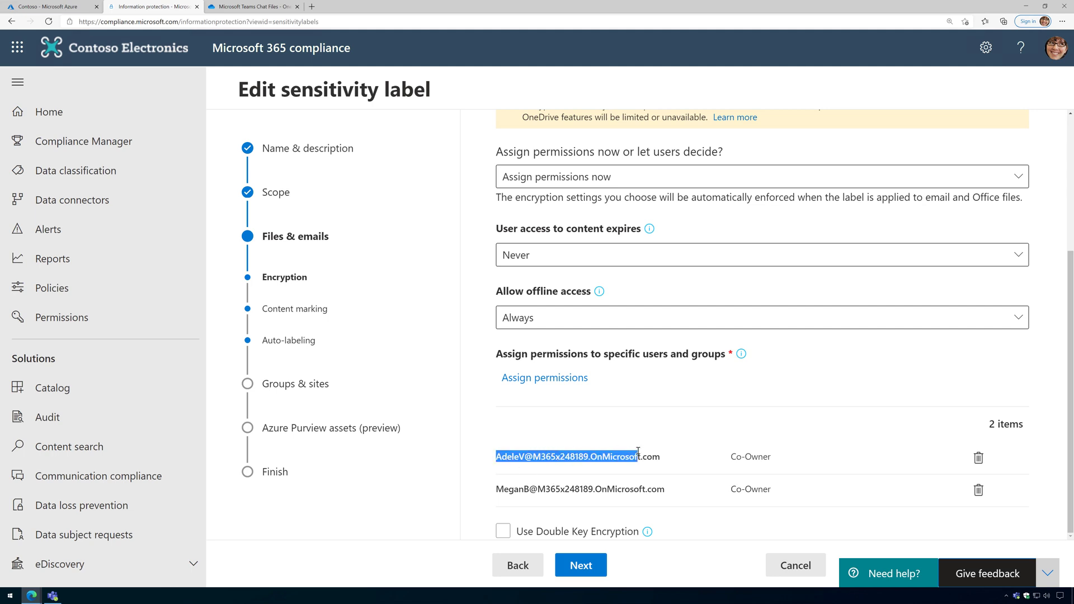
left_click(587, 504)
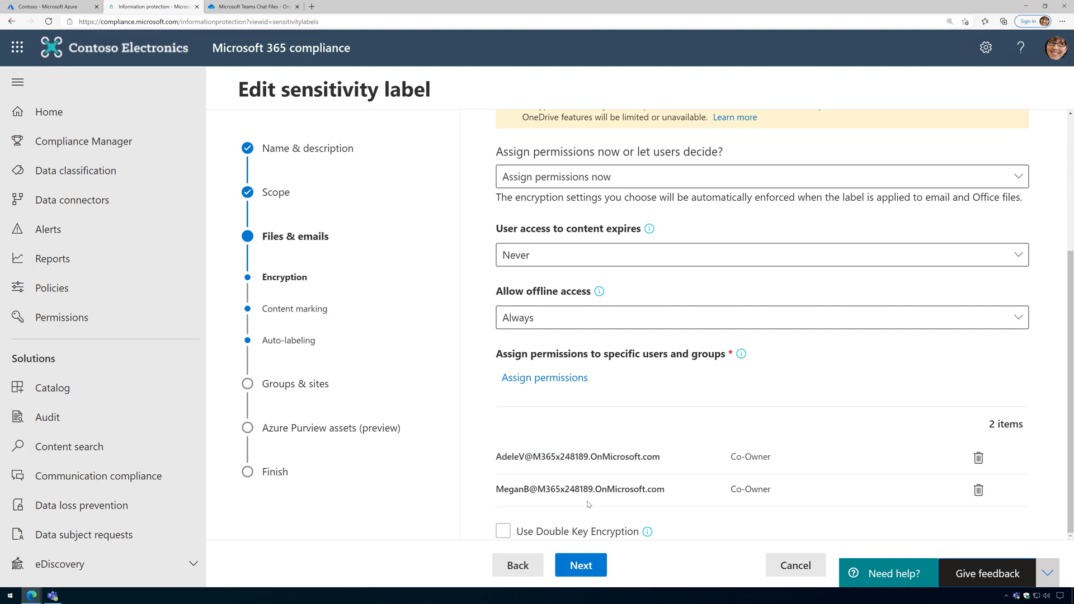
mouse_move(1023, 306)
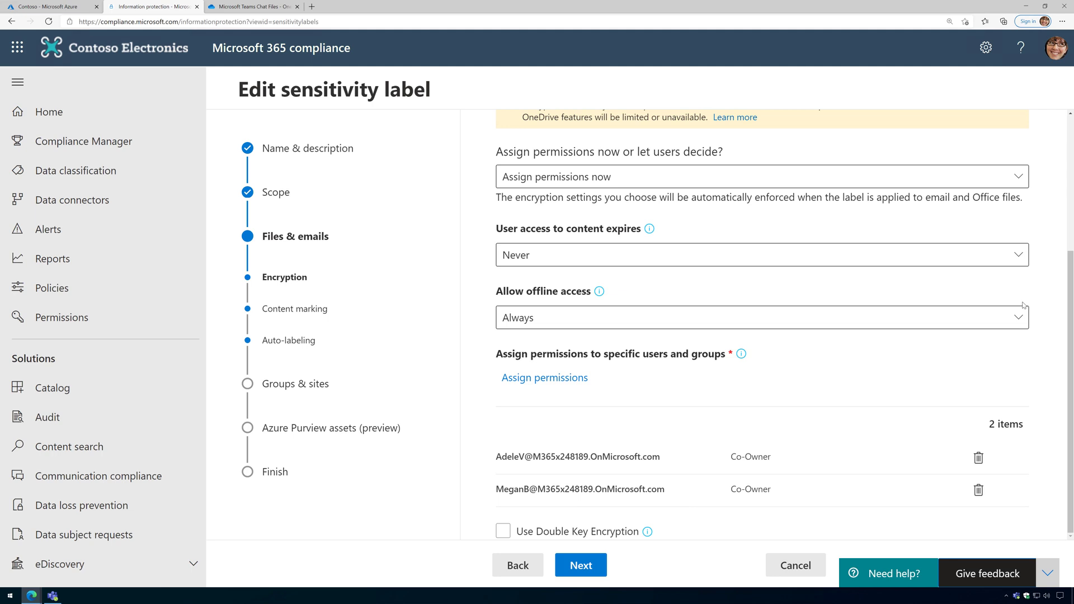